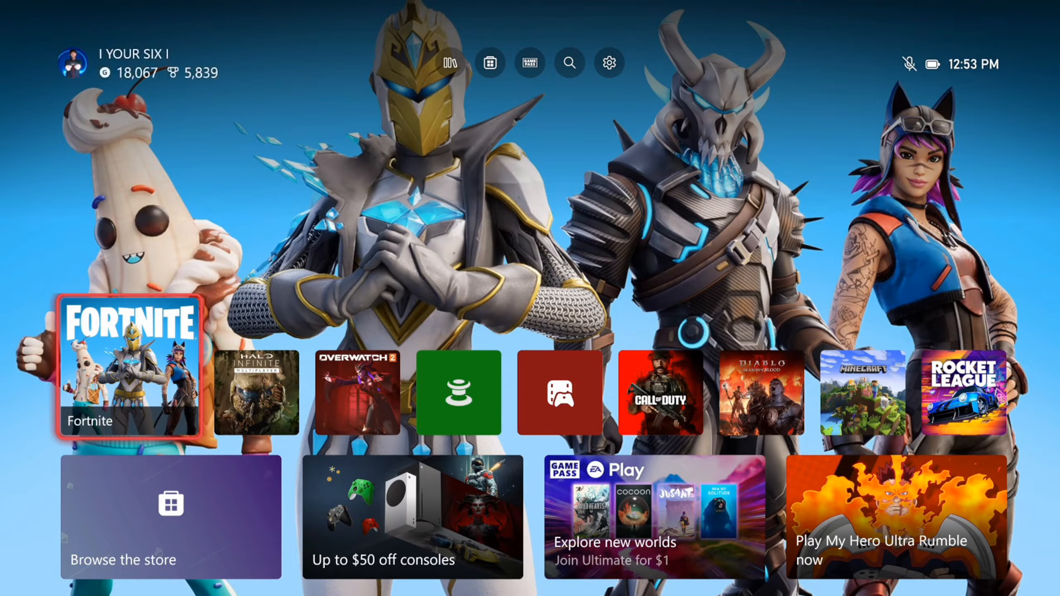
Open the gear Settings menu from the Home top bar.
click(488, 62)
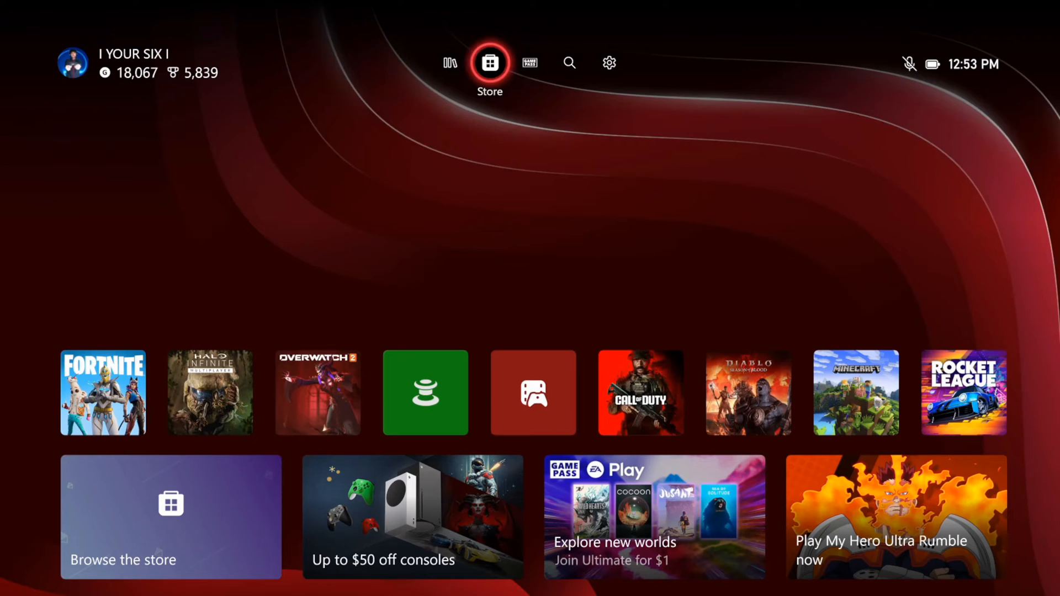
click(608, 62)
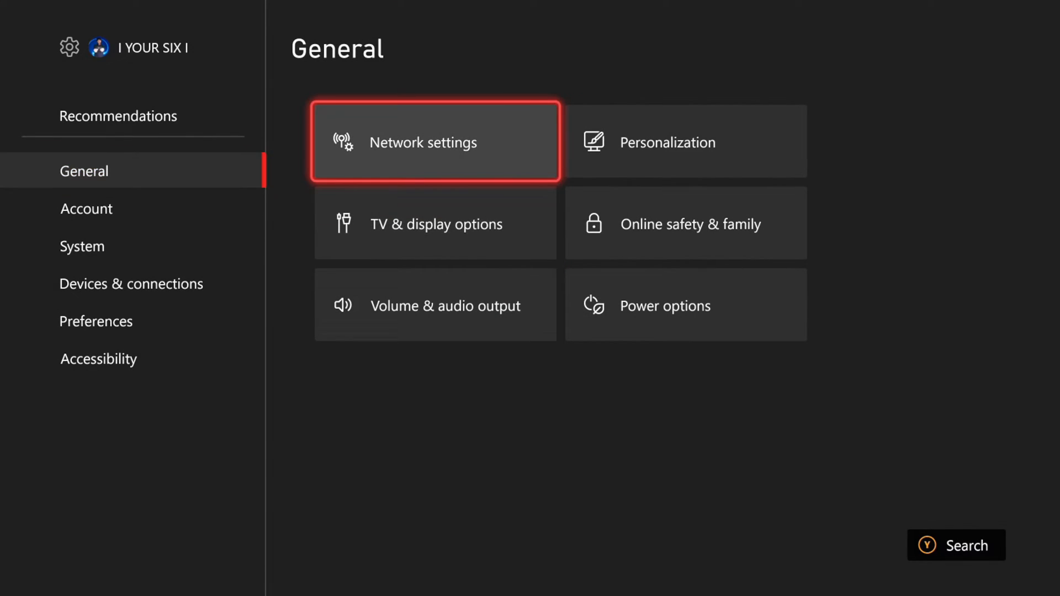
Set Night mode to On under Accessibility.
click(436, 223)
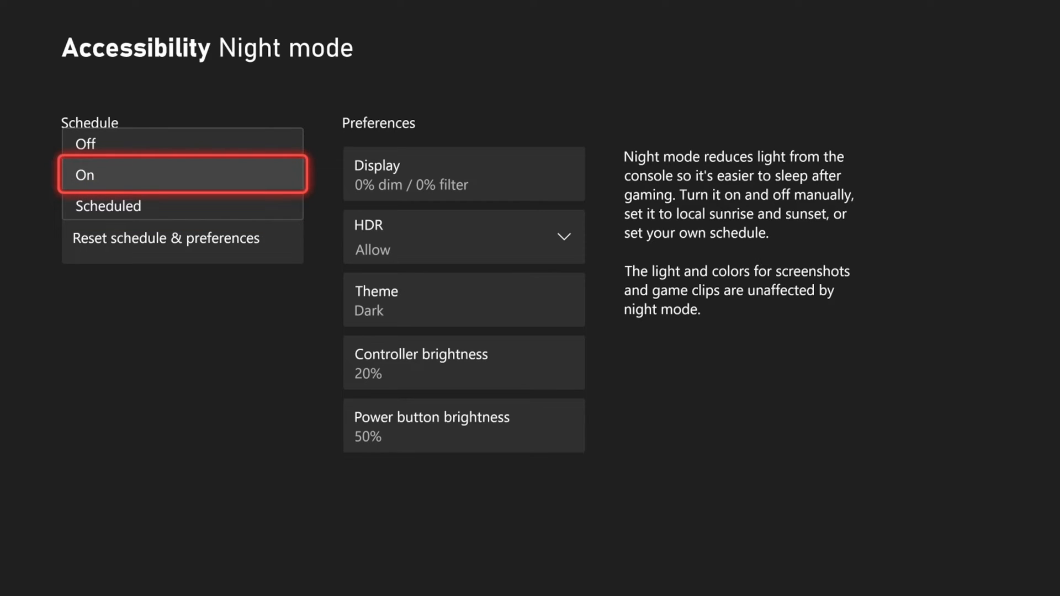
click(181, 174)
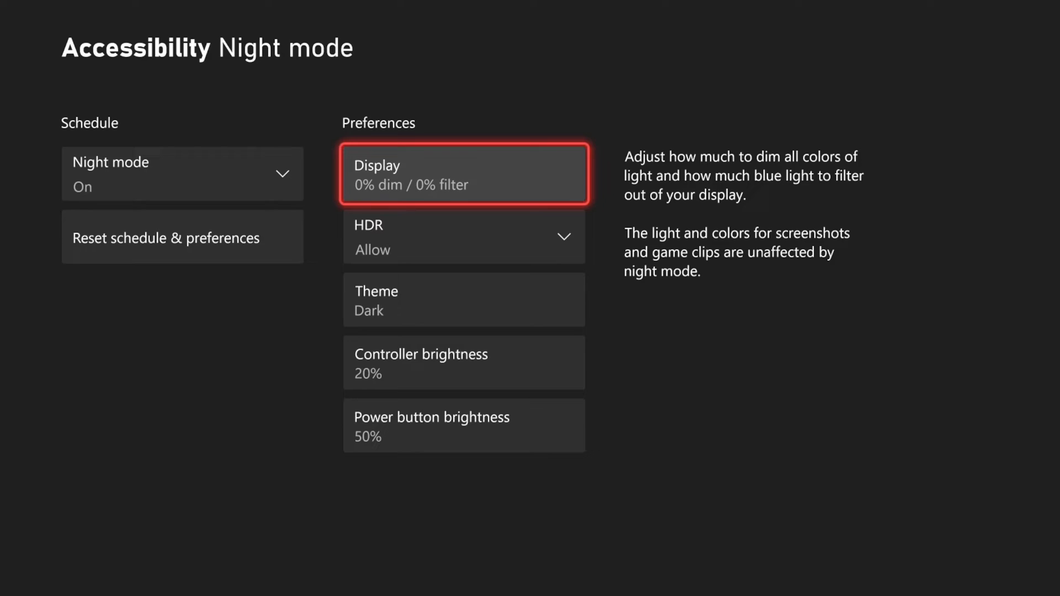
On the Night mode display page, test the Dim slider, then return it to None.
click(463, 173)
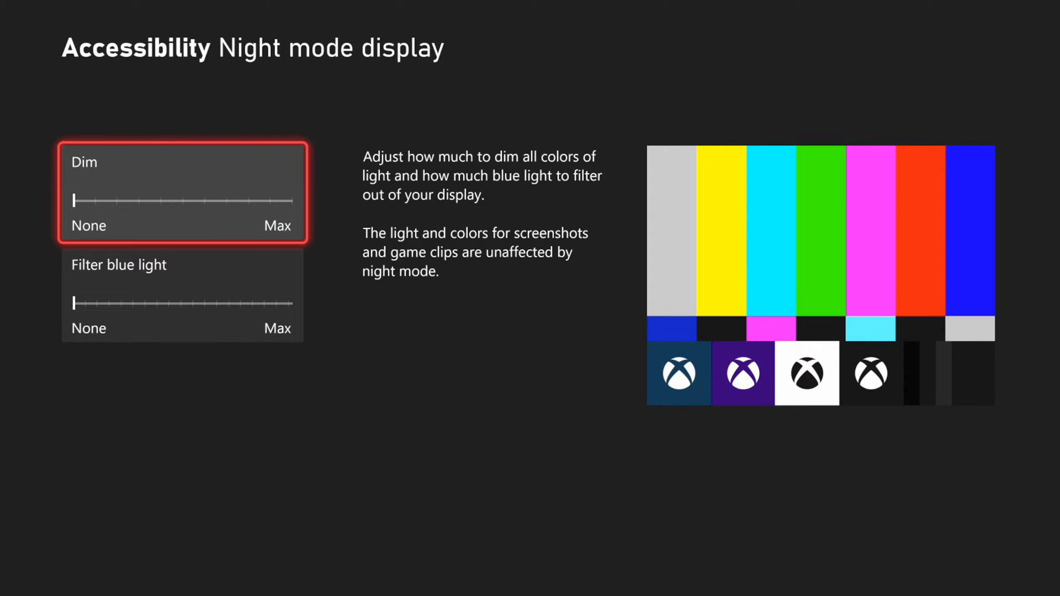
drag(73, 201, 84, 201)
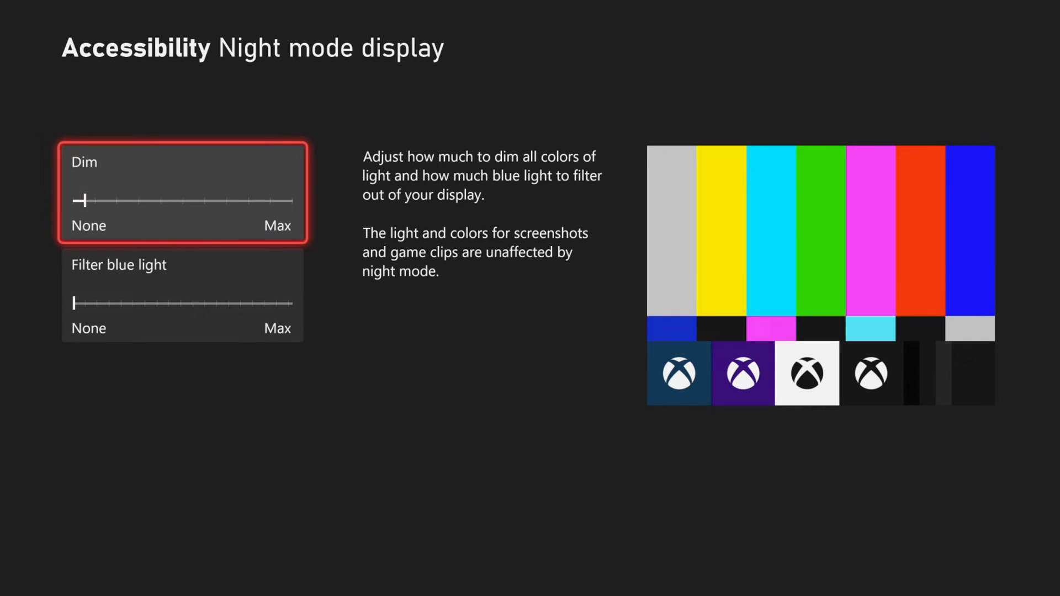
drag(81, 201, 260, 201)
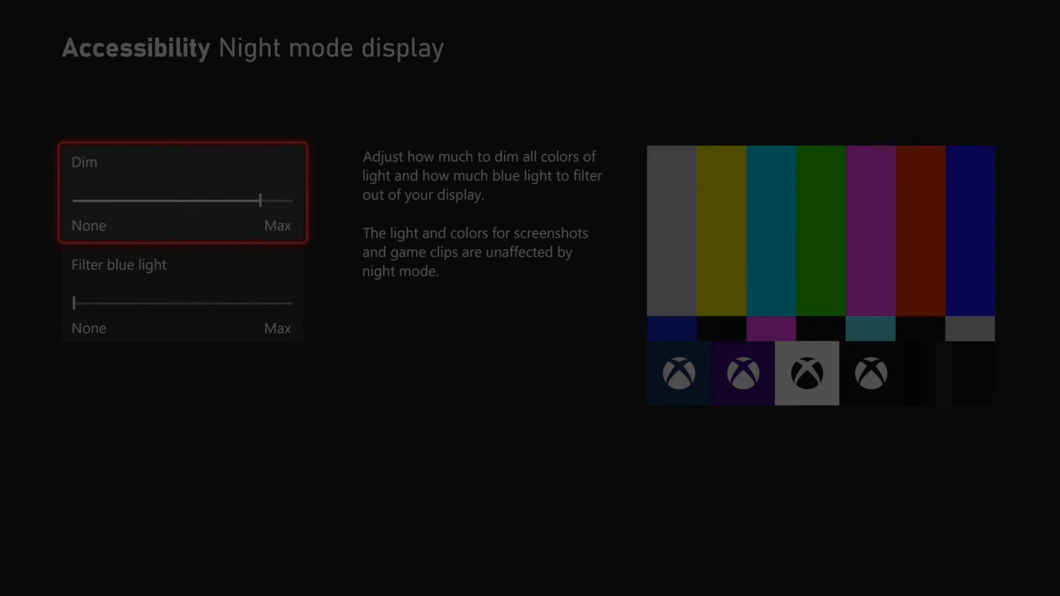
drag(260, 201, 72, 201)
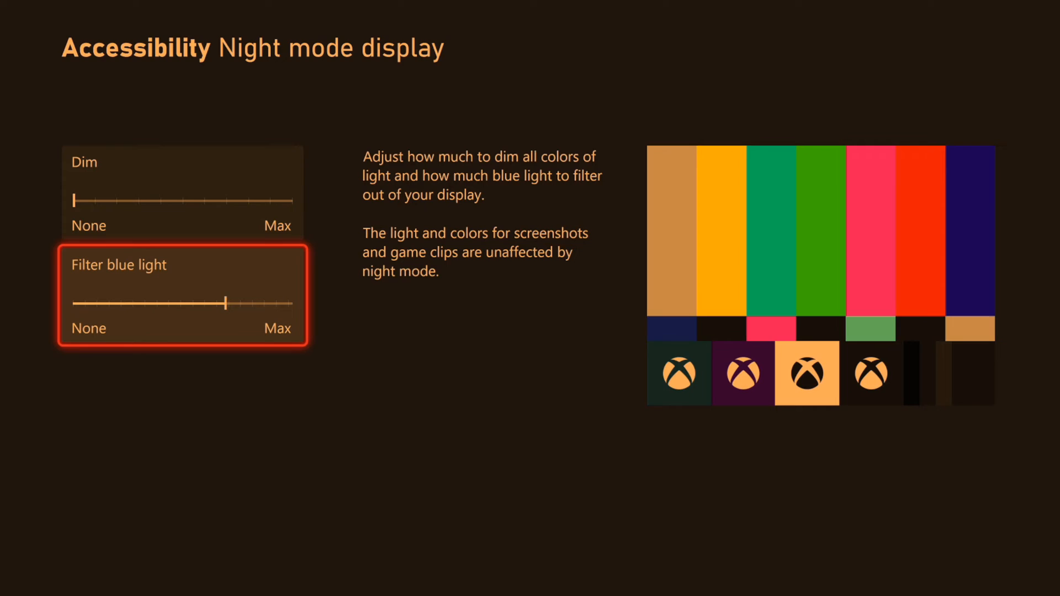
Set the Filter blue light slider to about 34% with no dimming.
drag(227, 299, 291, 299)
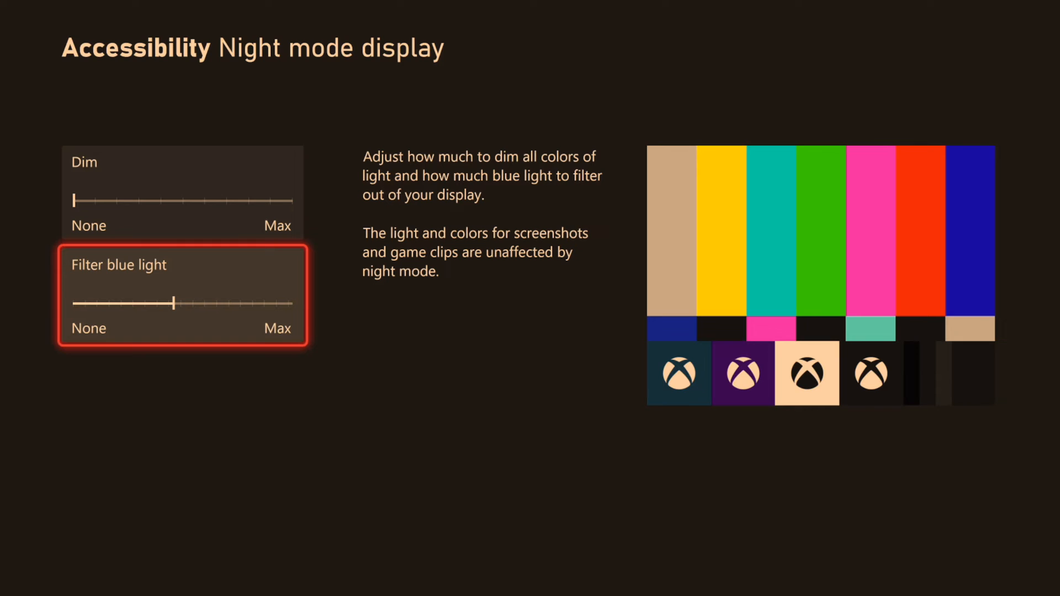
scroll(left, 3)
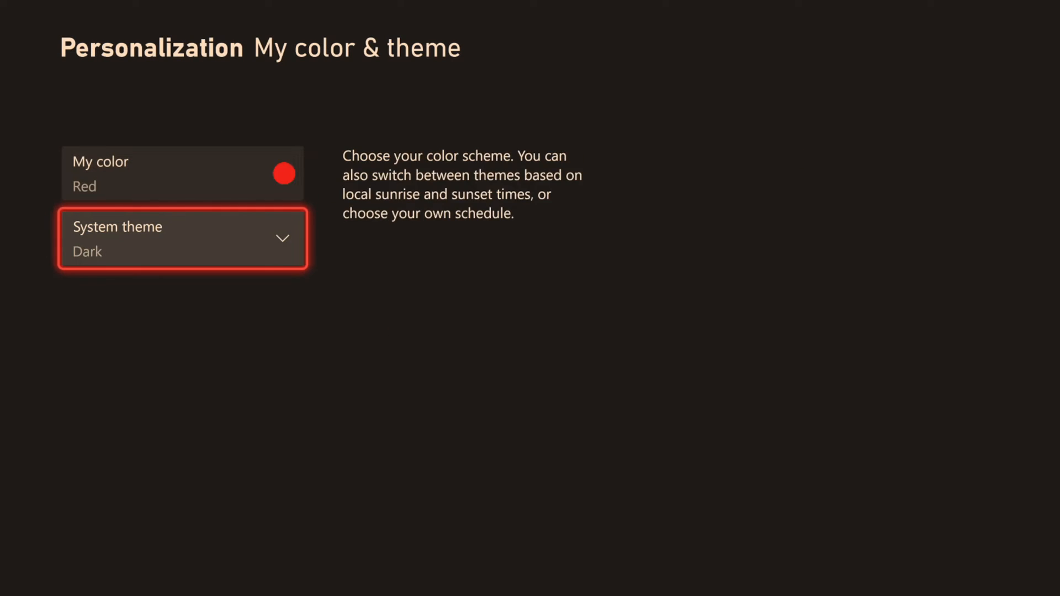
Choose the Dark red swatch as My color, replacing Red.
click(182, 173)
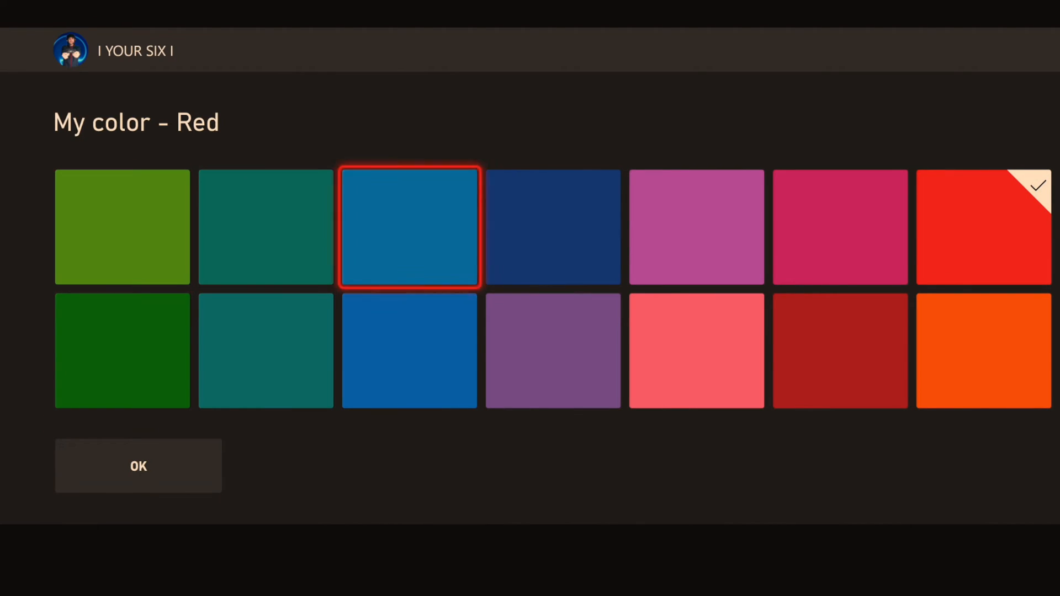
click(840, 351)
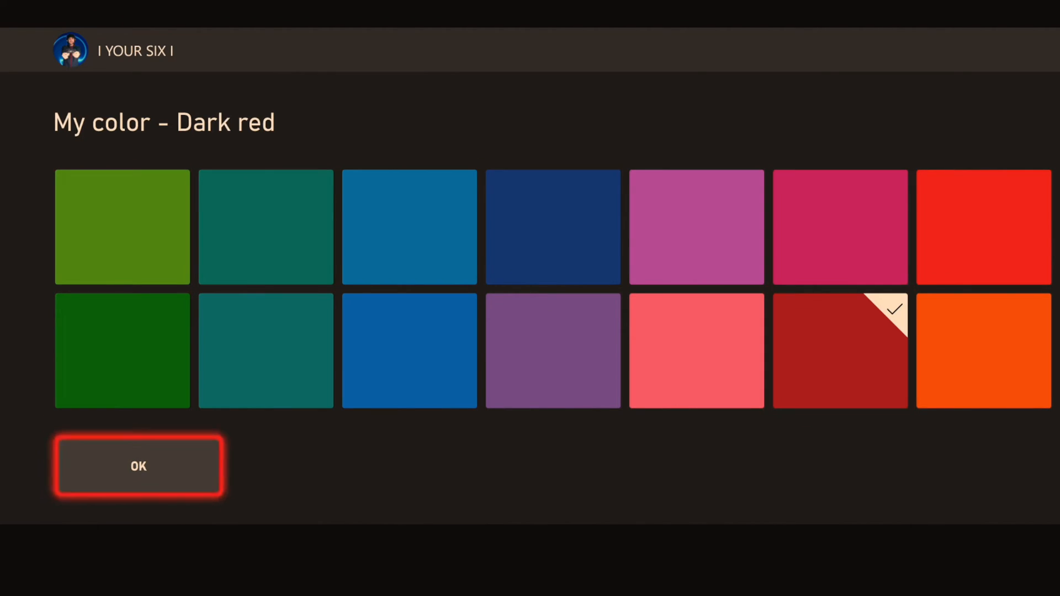
click(138, 466)
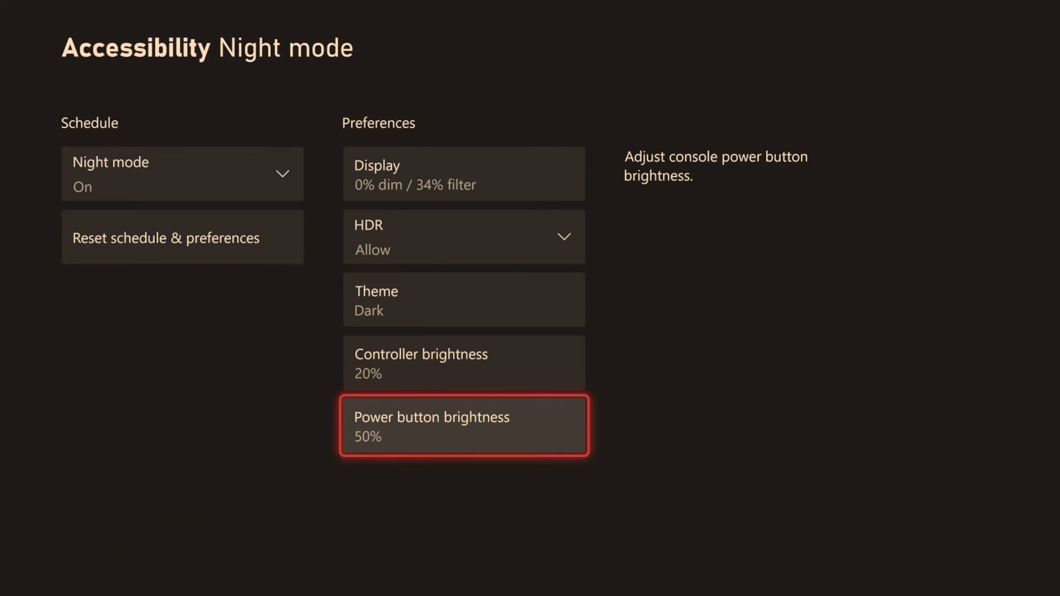
Set Night mode to Off on the Accessibility Night mode page.
click(463, 425)
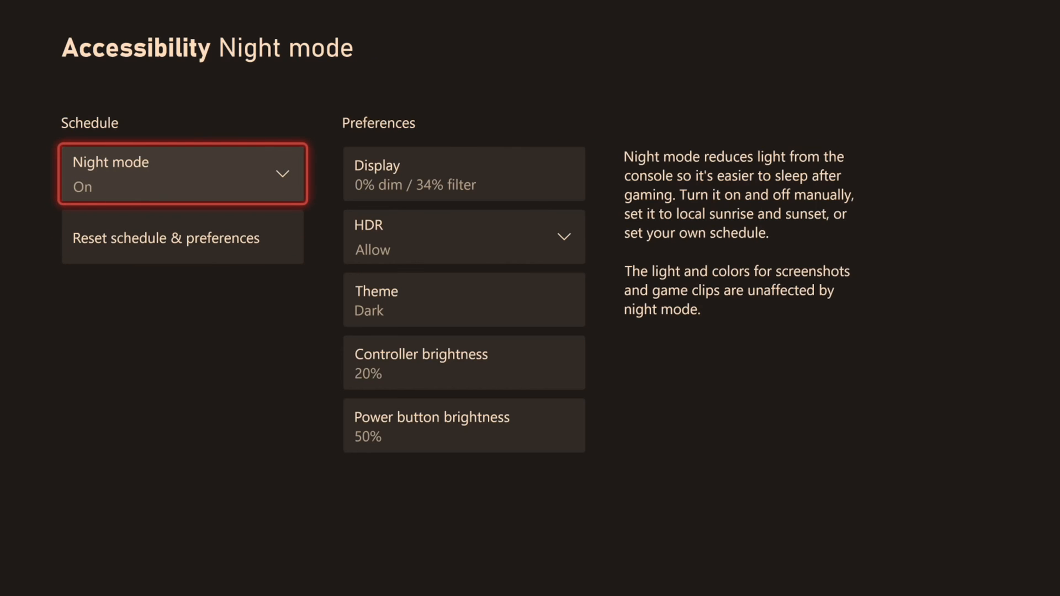
click(182, 173)
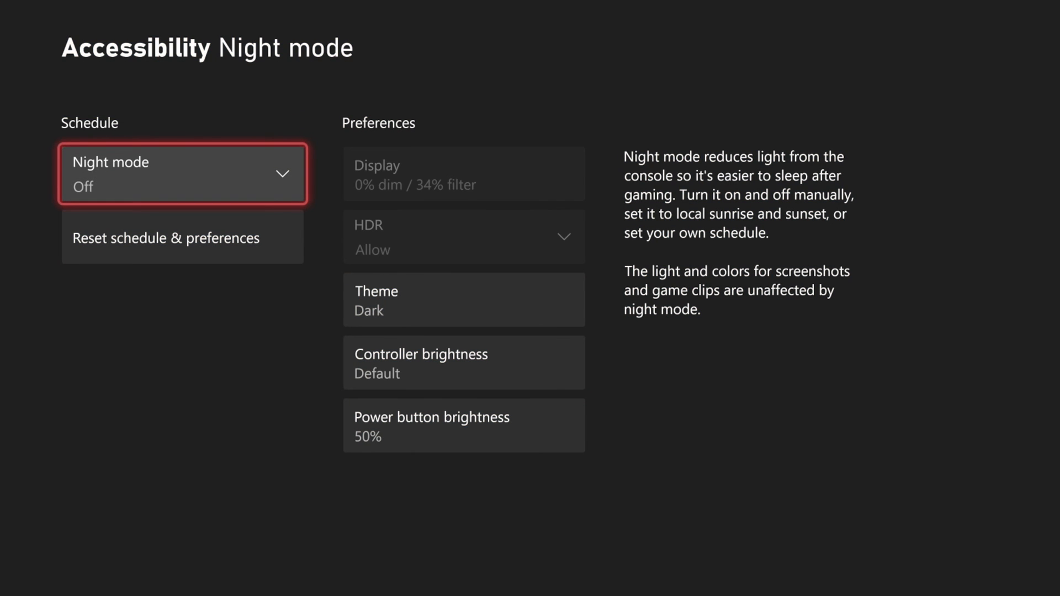